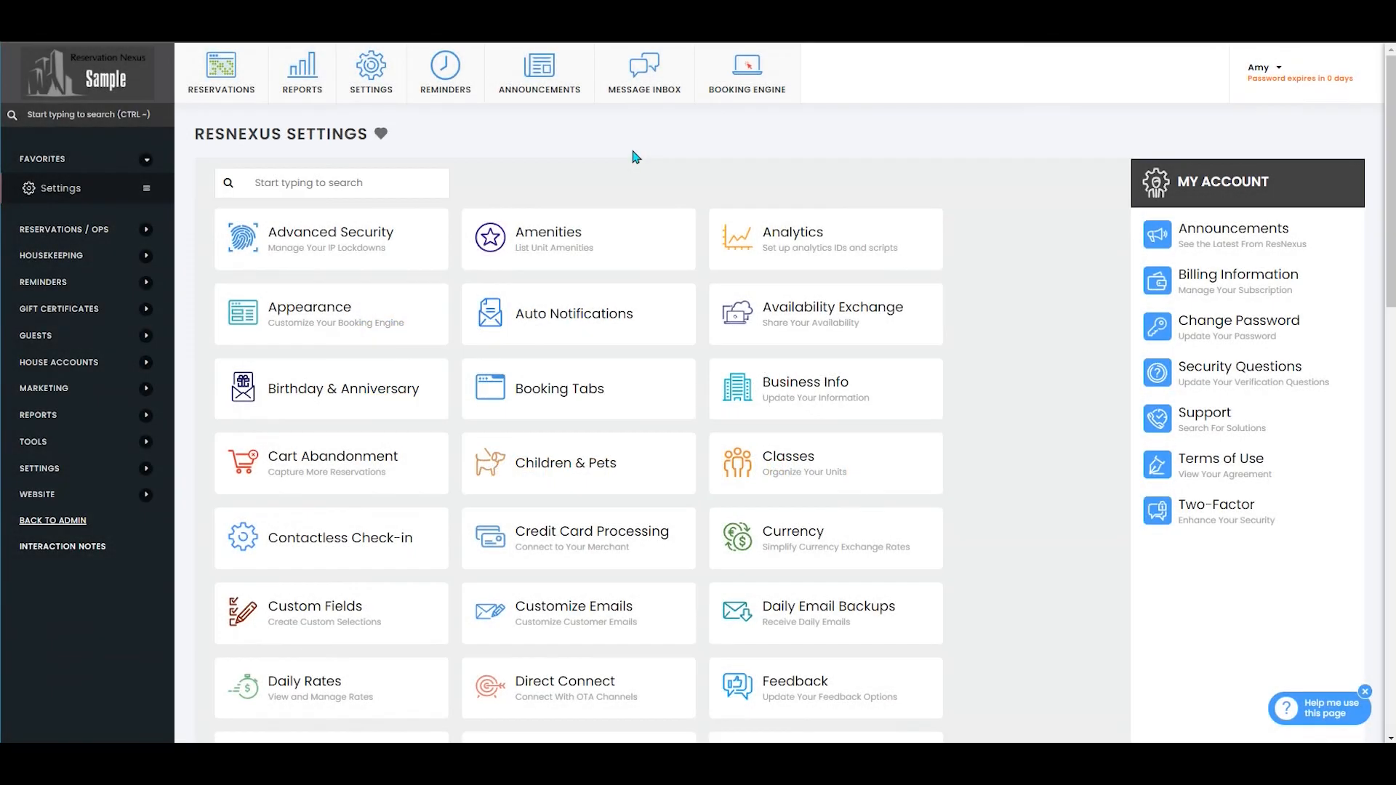
- Navigate to the VRBO Direct Connect channel's Blackouts page listing the Queen Beds blackout
{"action": "left_click", "coordinate": [564, 681]}
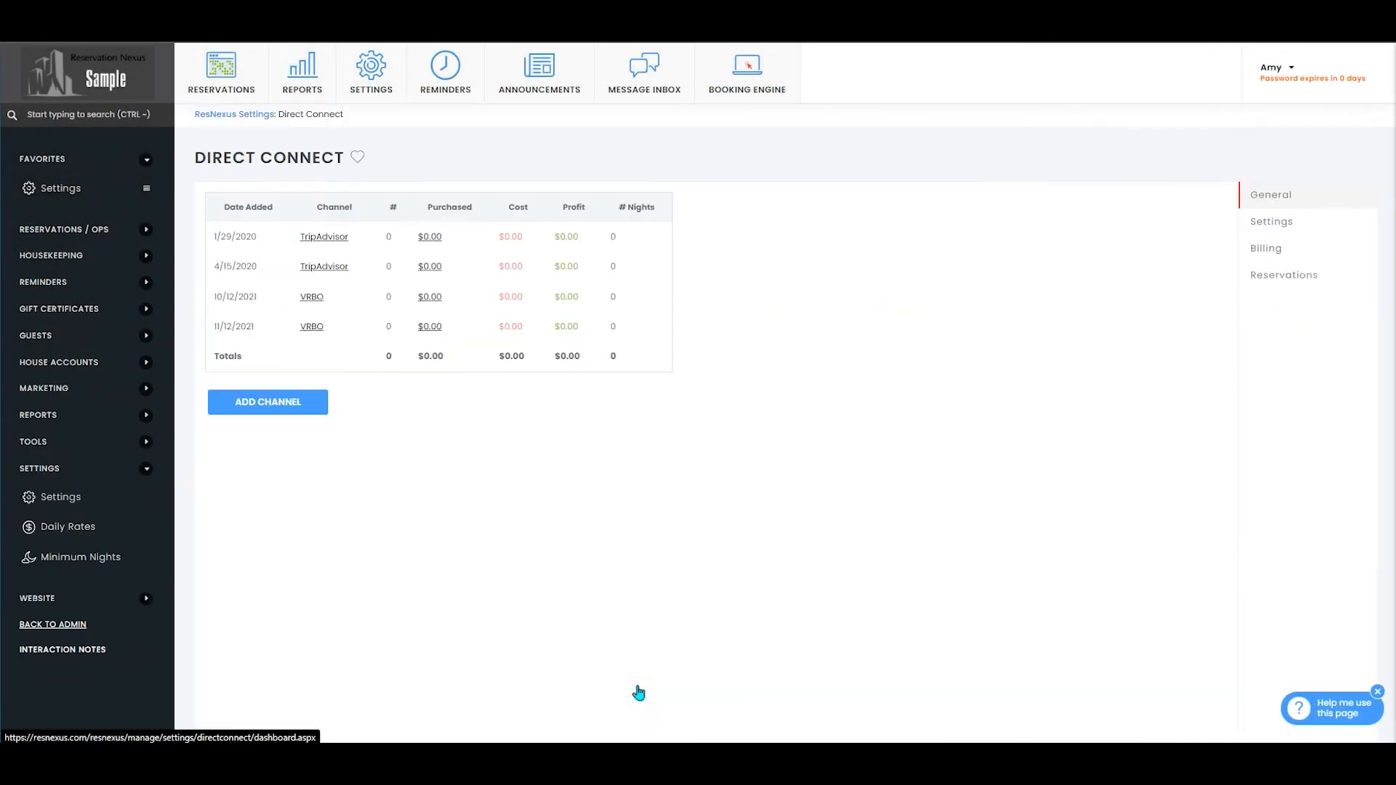
{"action": "mouse_move", "coordinate": [536, 544]}
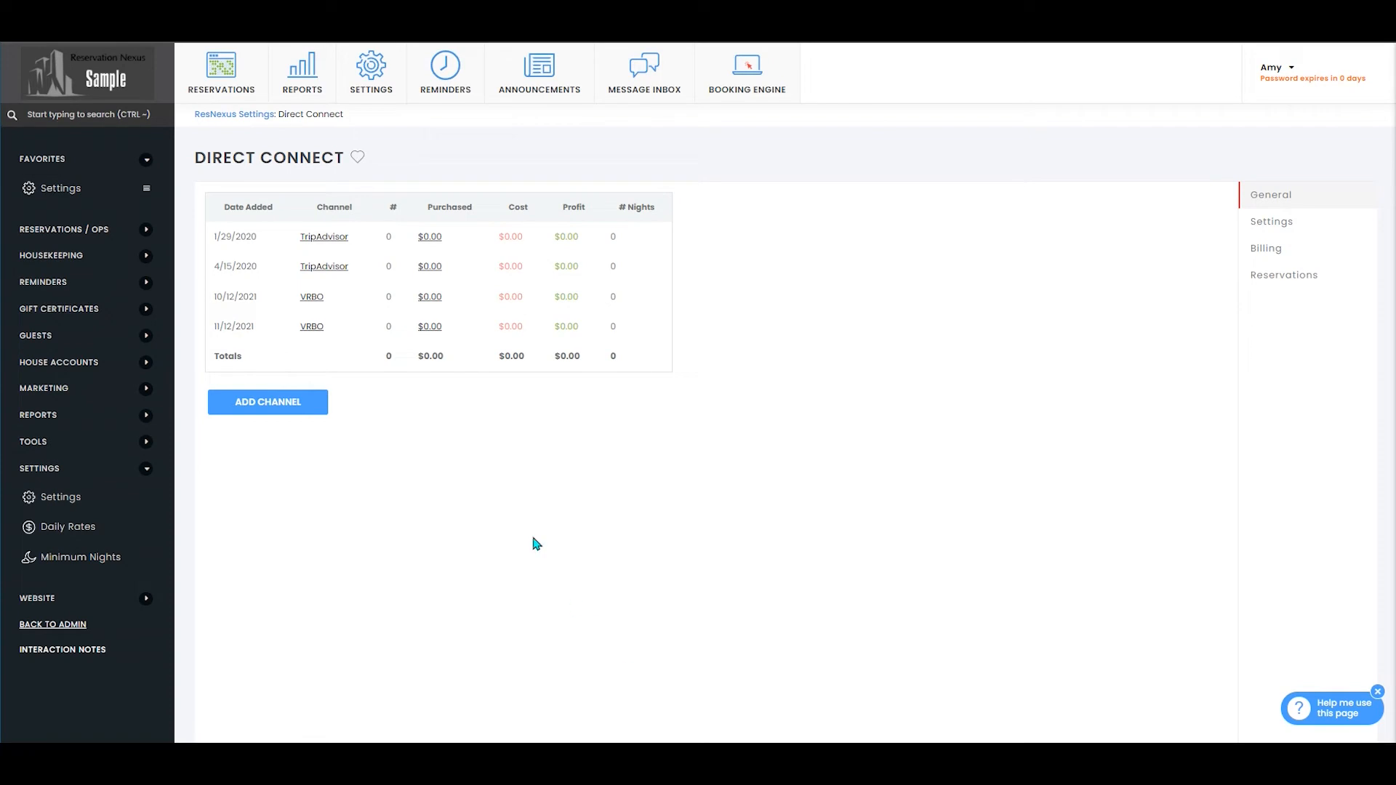
{"action": "left_click", "coordinate": [311, 297]}
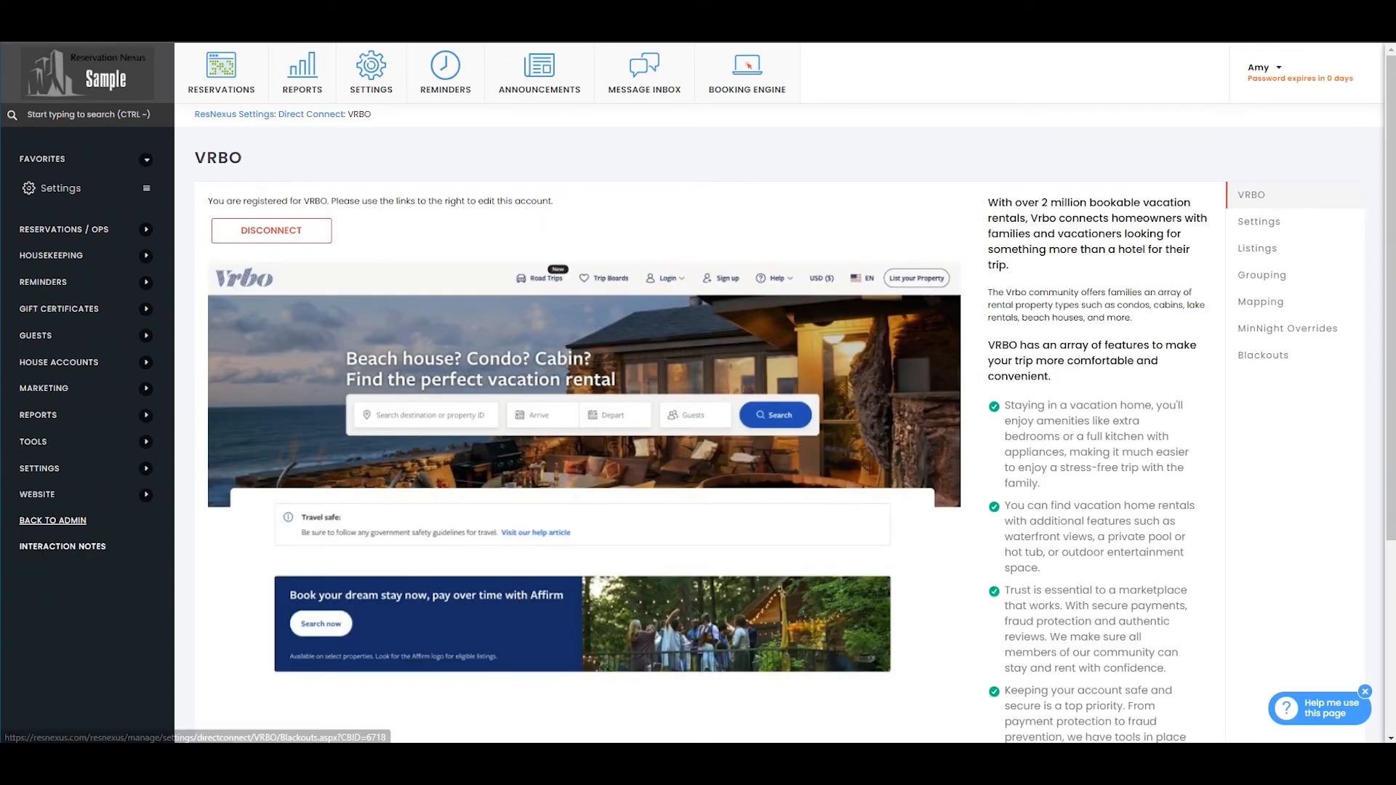
{"action": "left_click", "coordinate": [1262, 355]}
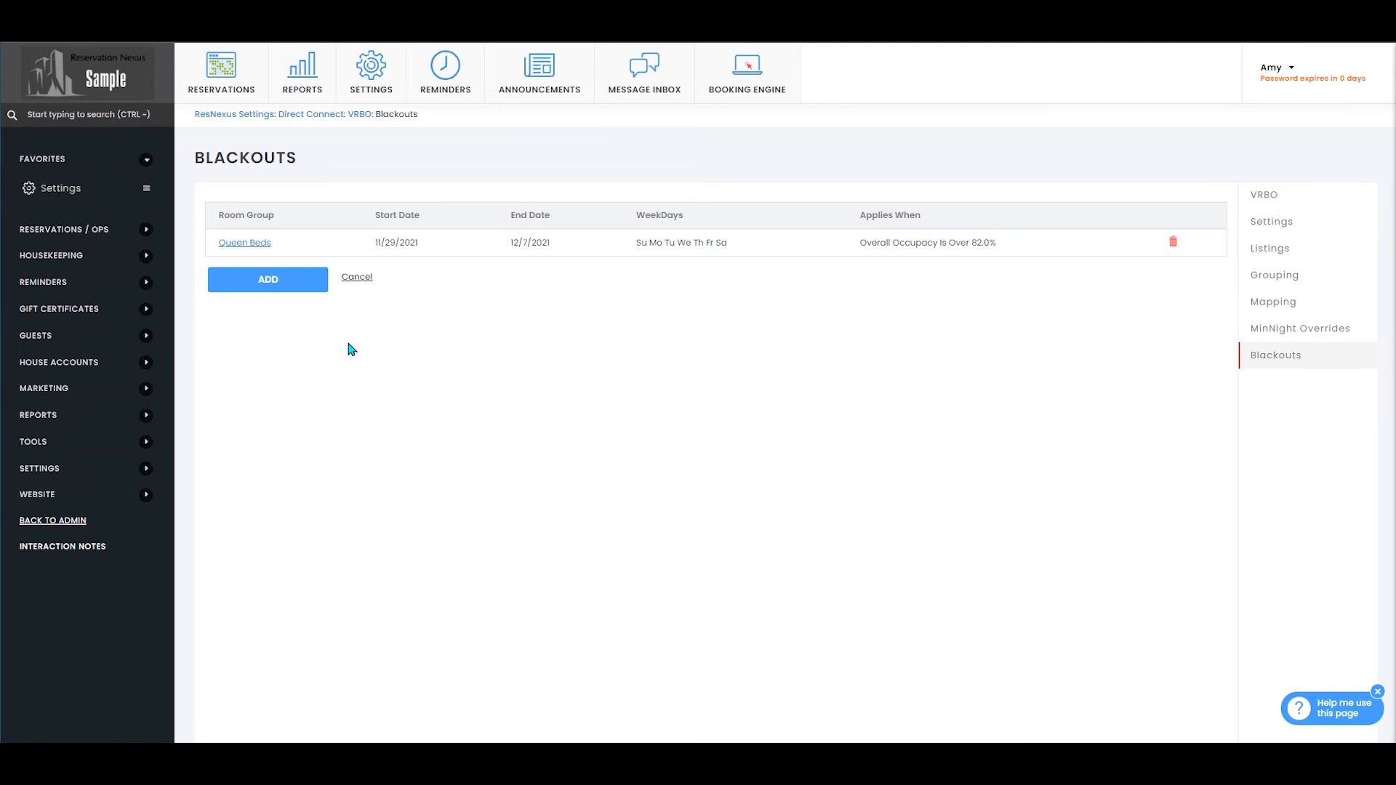
- Change the Queen Beds blackout's occupancy Percent from 82 to 80 and save it
{"action": "left_click", "coordinate": [244, 243]}
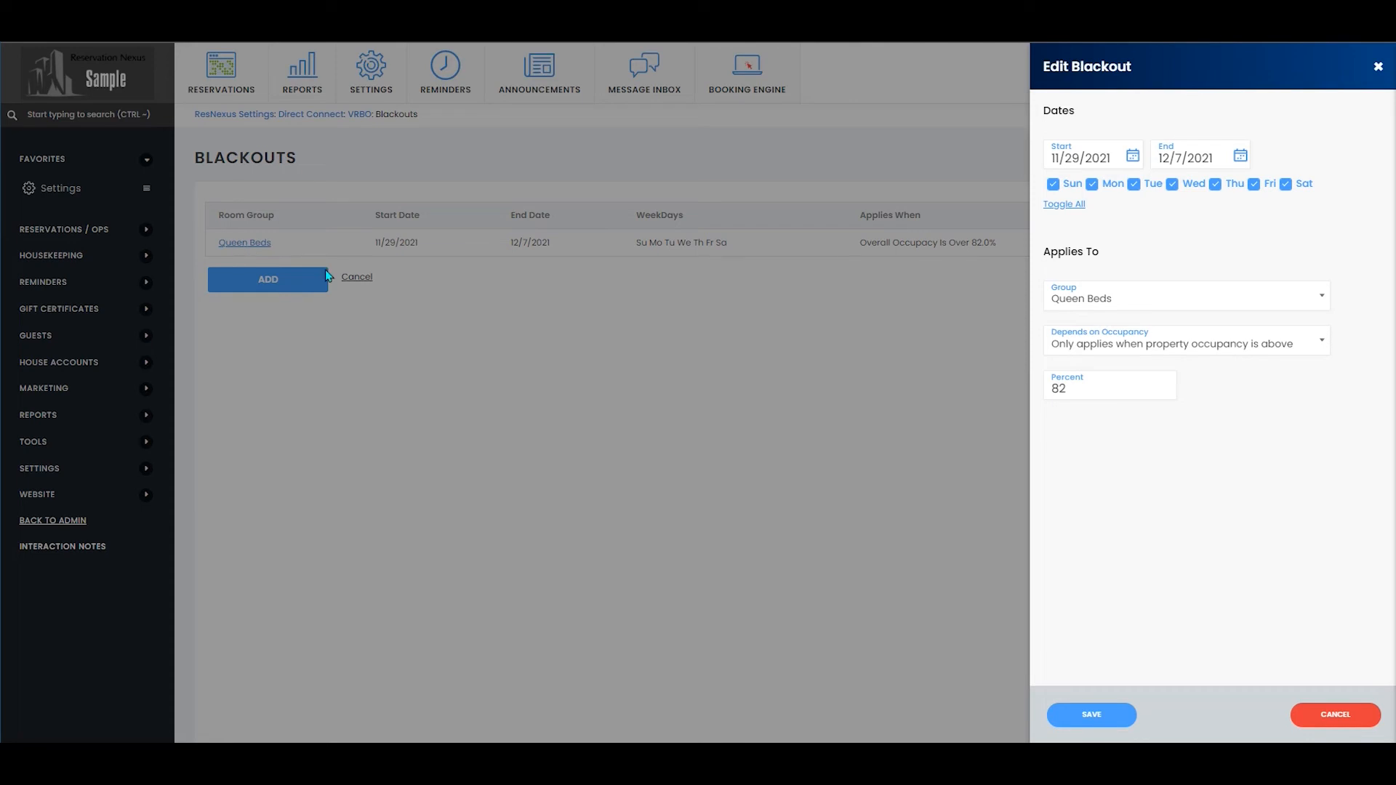
{"action": "mouse_move", "coordinate": [1253, 451]}
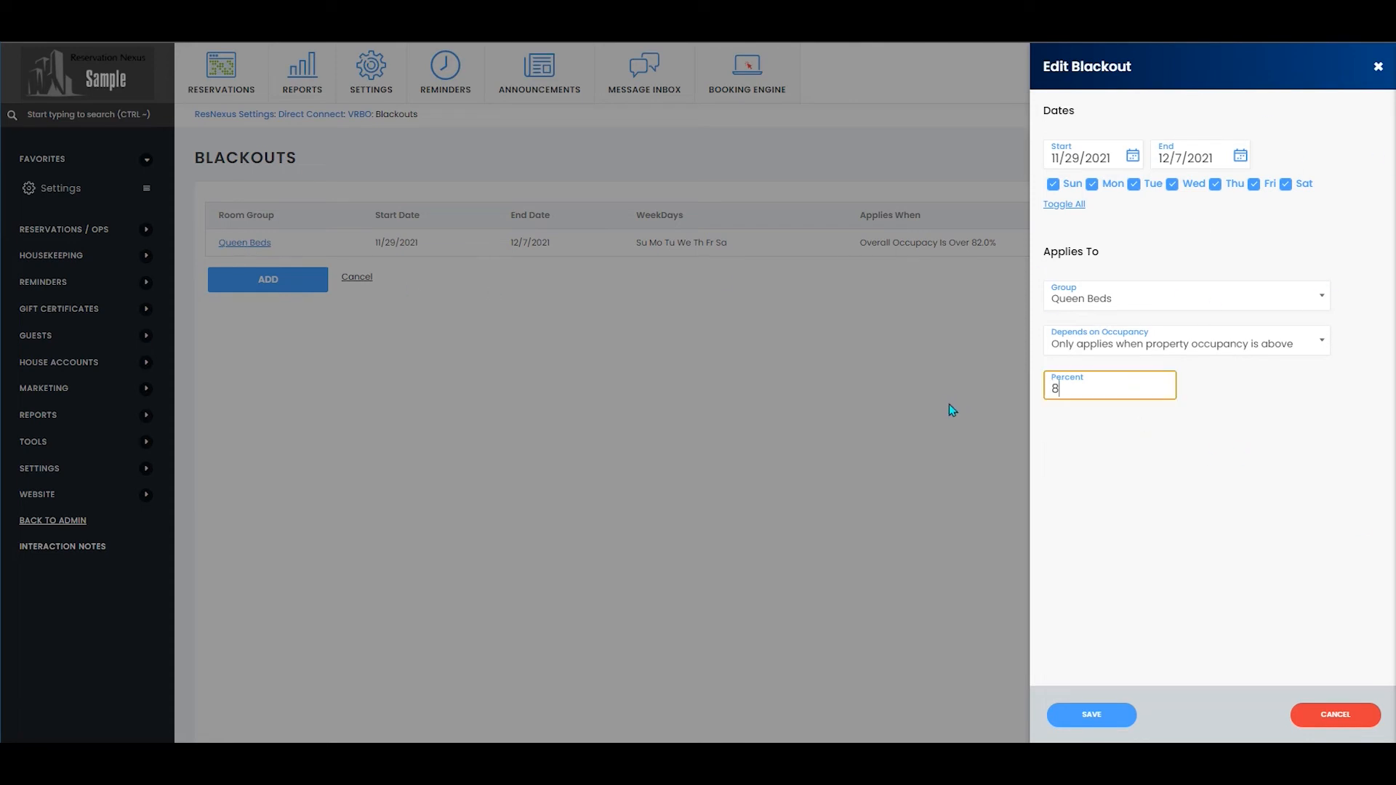
{"action": "type", "text": "0"}
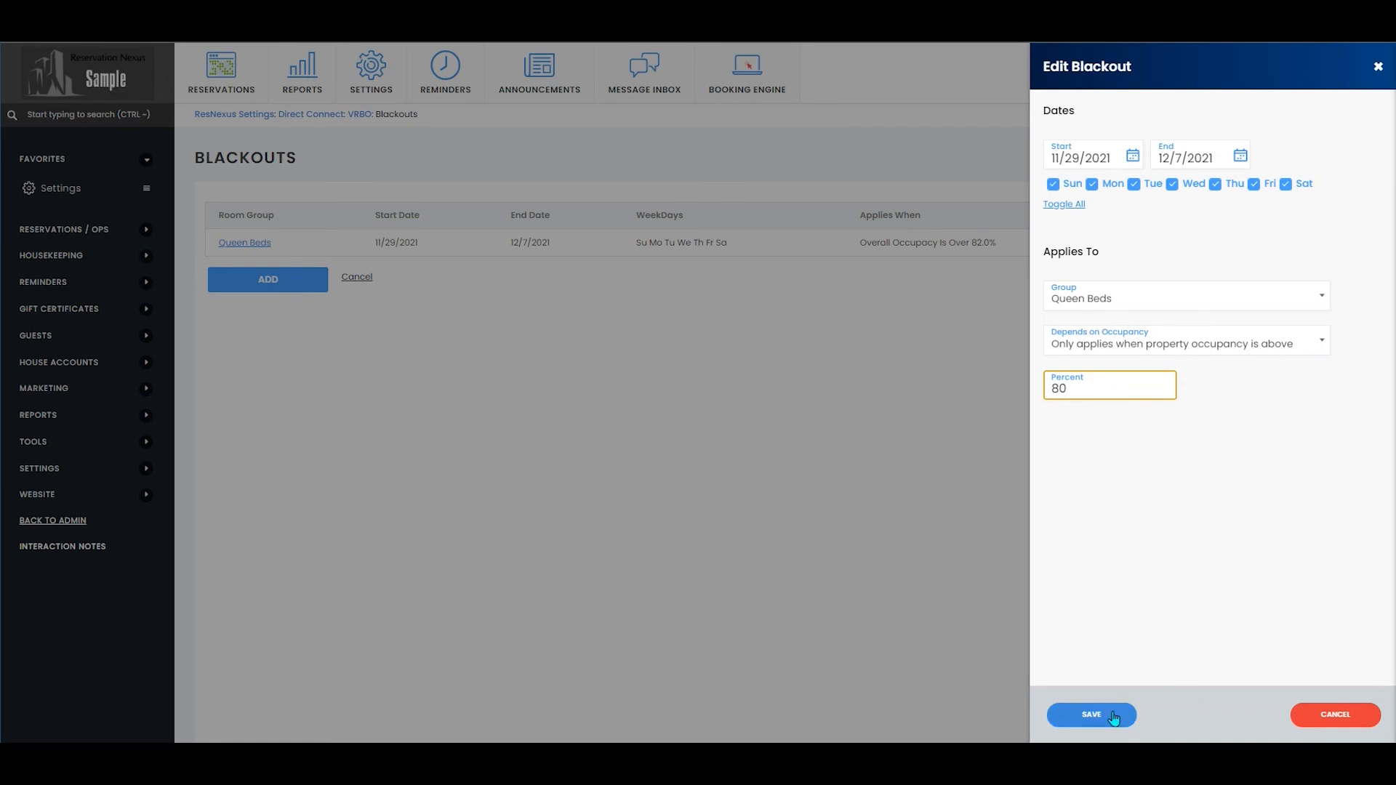
{"action": "left_click", "coordinate": [1090, 715]}
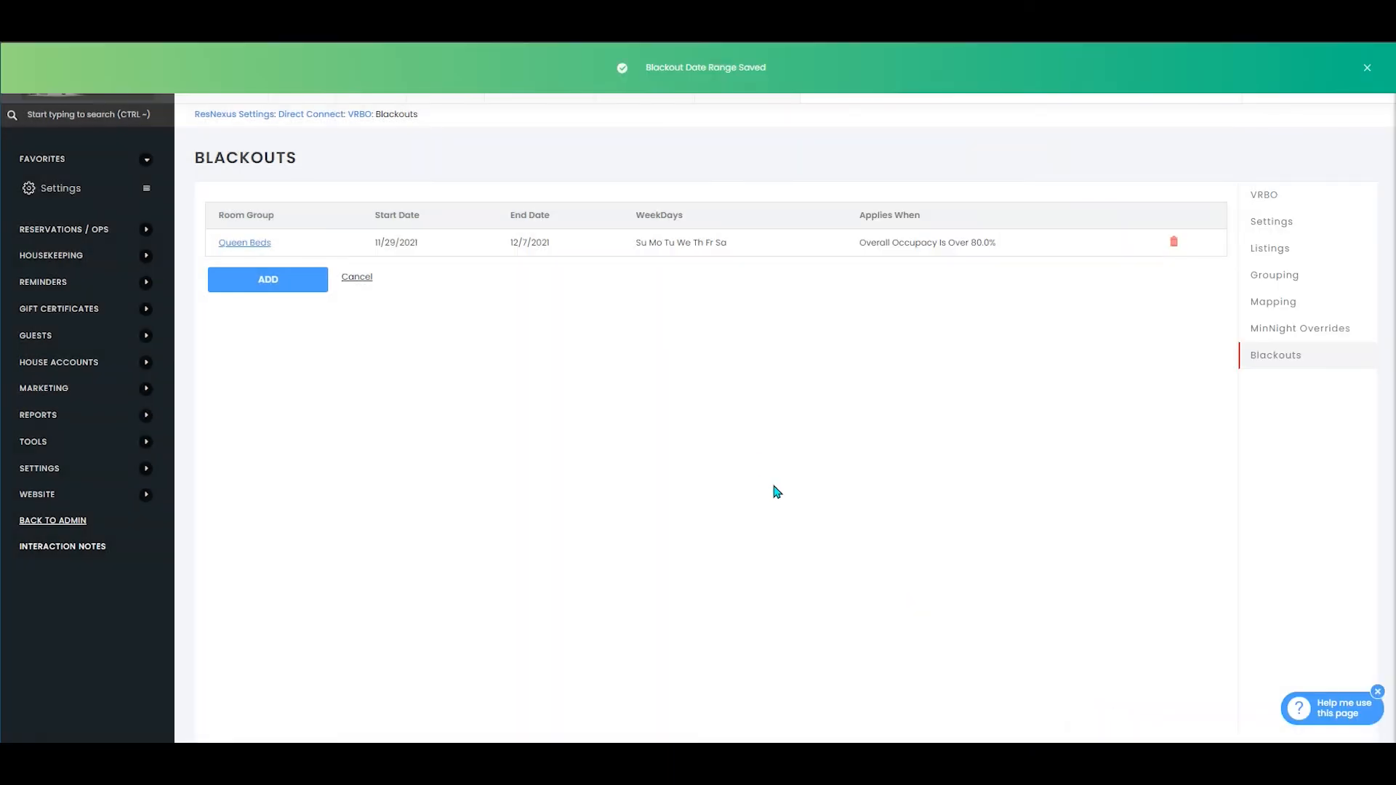